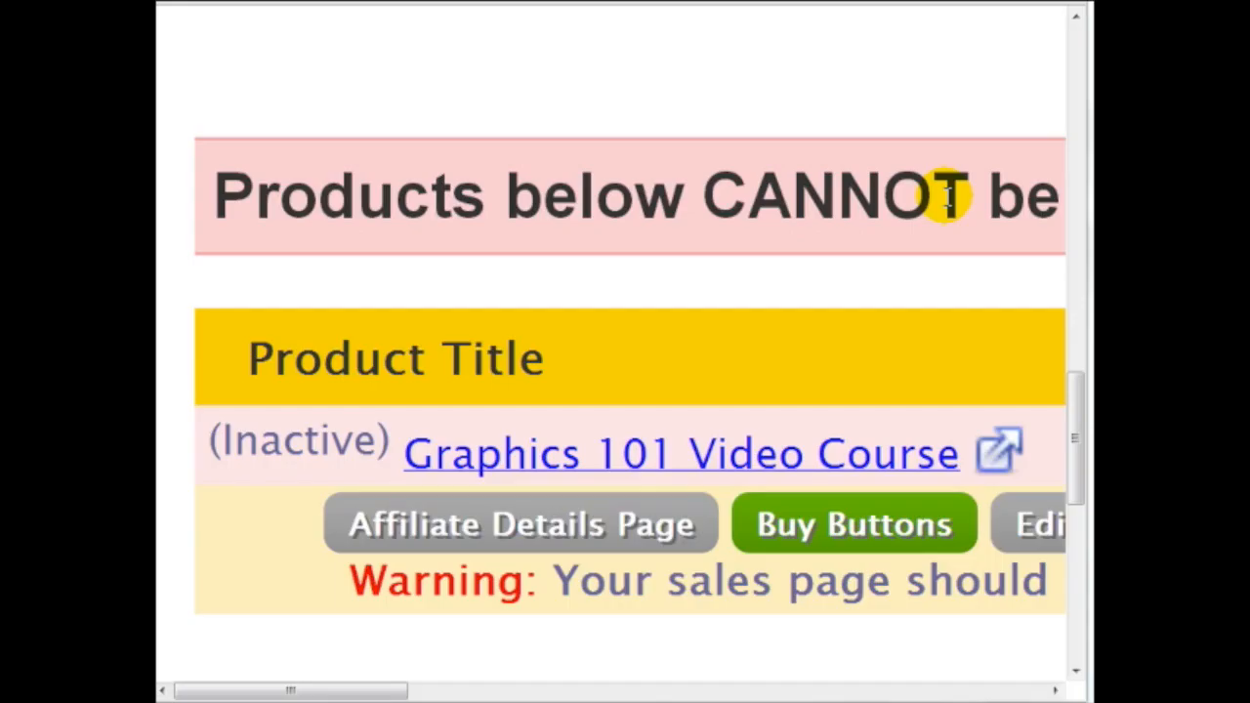
{"action": "mouse_move", "coordinate": [668, 198]}
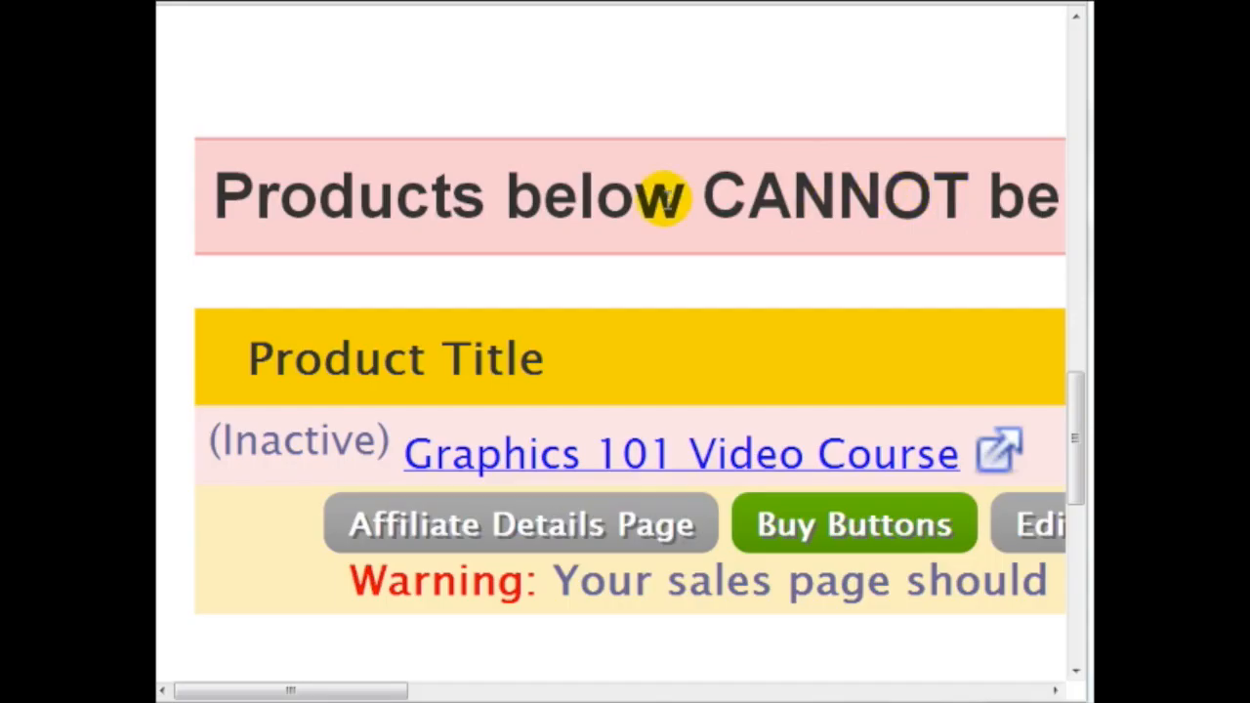
{"action": "mouse_move", "coordinate": [566, 332]}
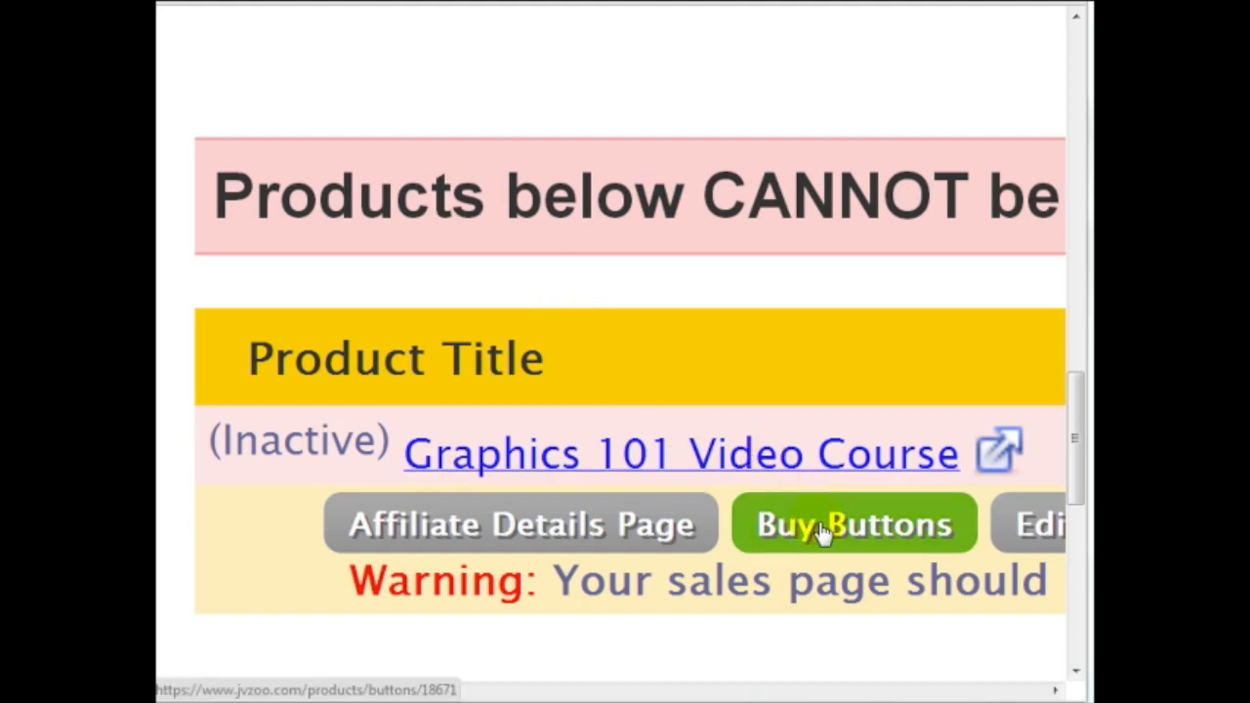
Open the Buy Buttons page for the Graphics 101 Video Course product in JVZoo.
{"action": "left_click", "coordinate": [854, 524]}
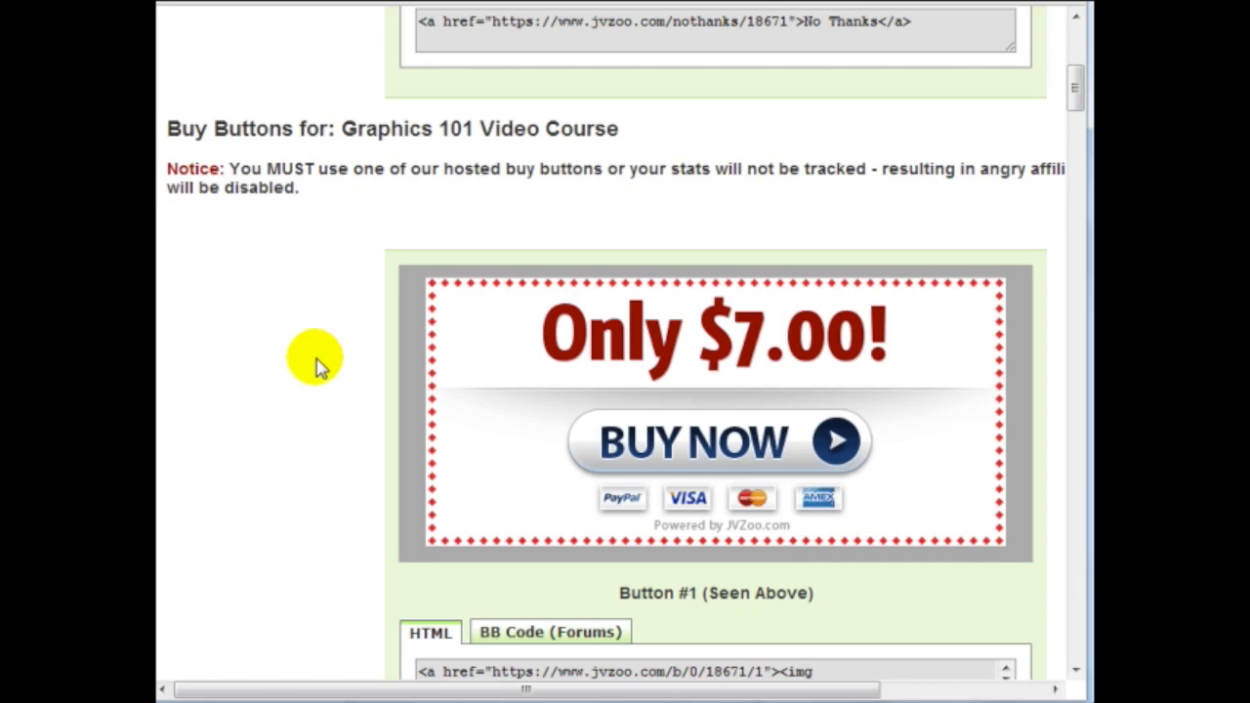
{"action": "mouse_move", "coordinate": [615, 307]}
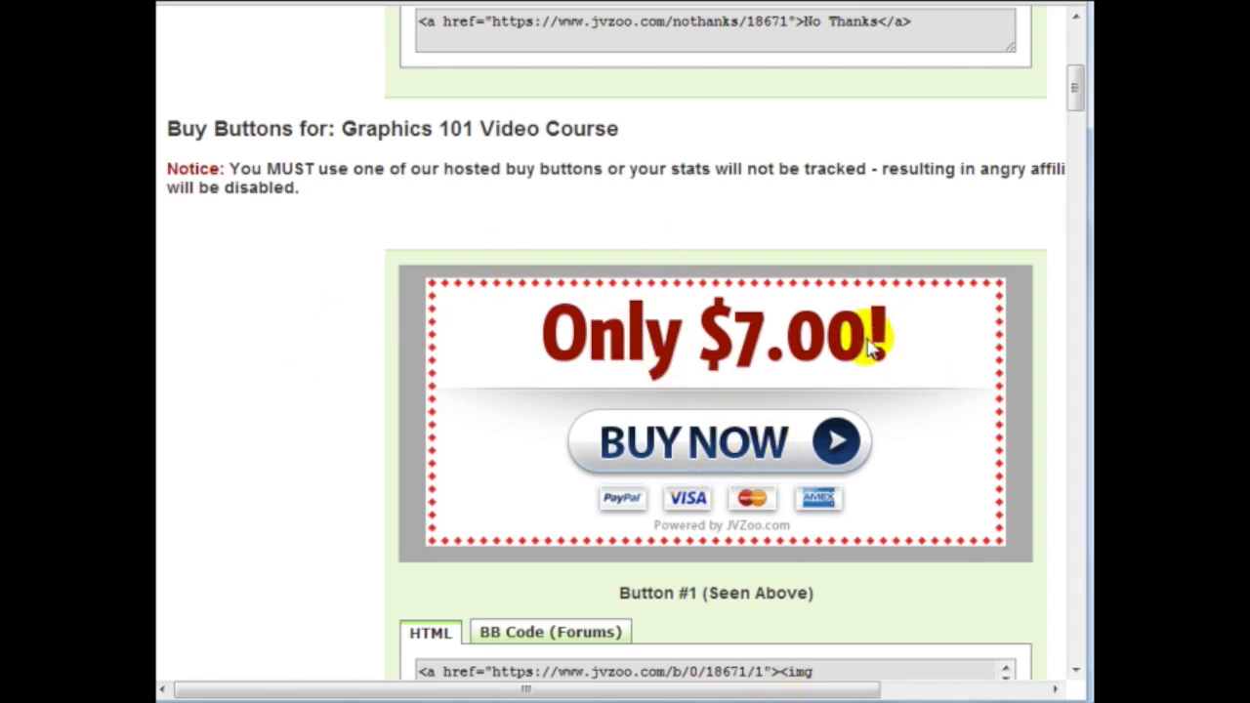
{"action": "scroll", "scroll_direction": "down", "scroll_amount": 3}
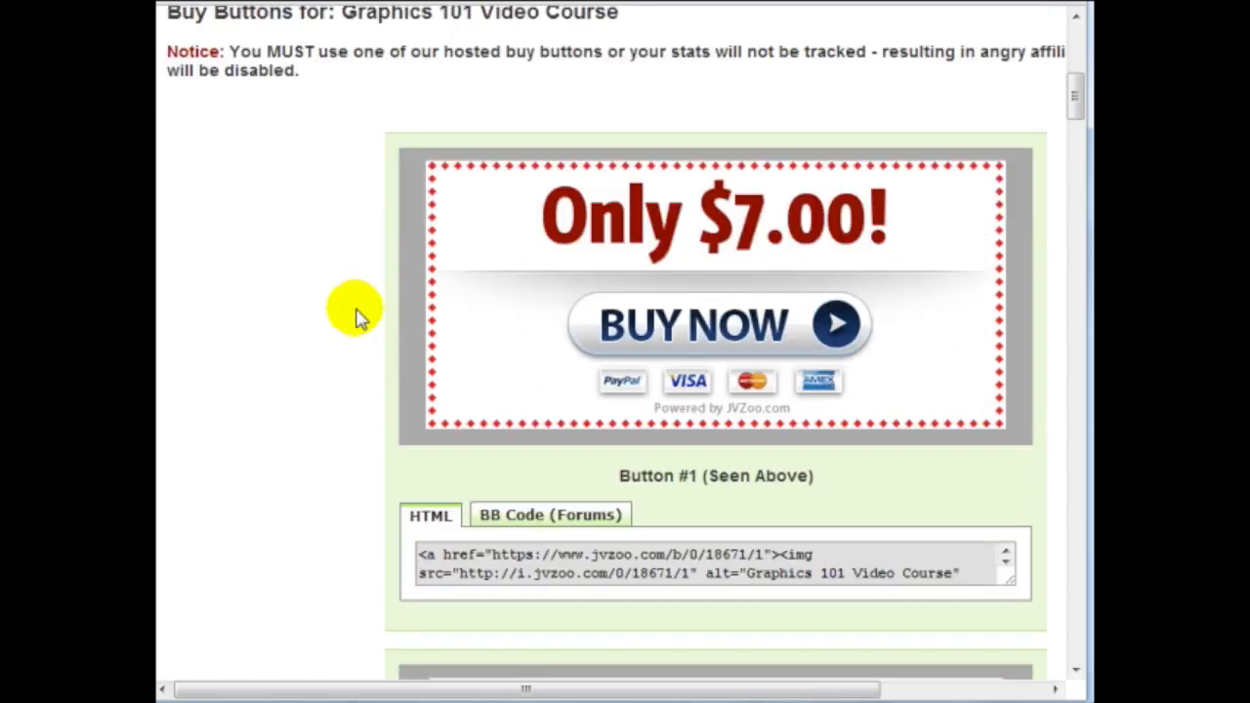
{"action": "mouse_move", "coordinate": [650, 125]}
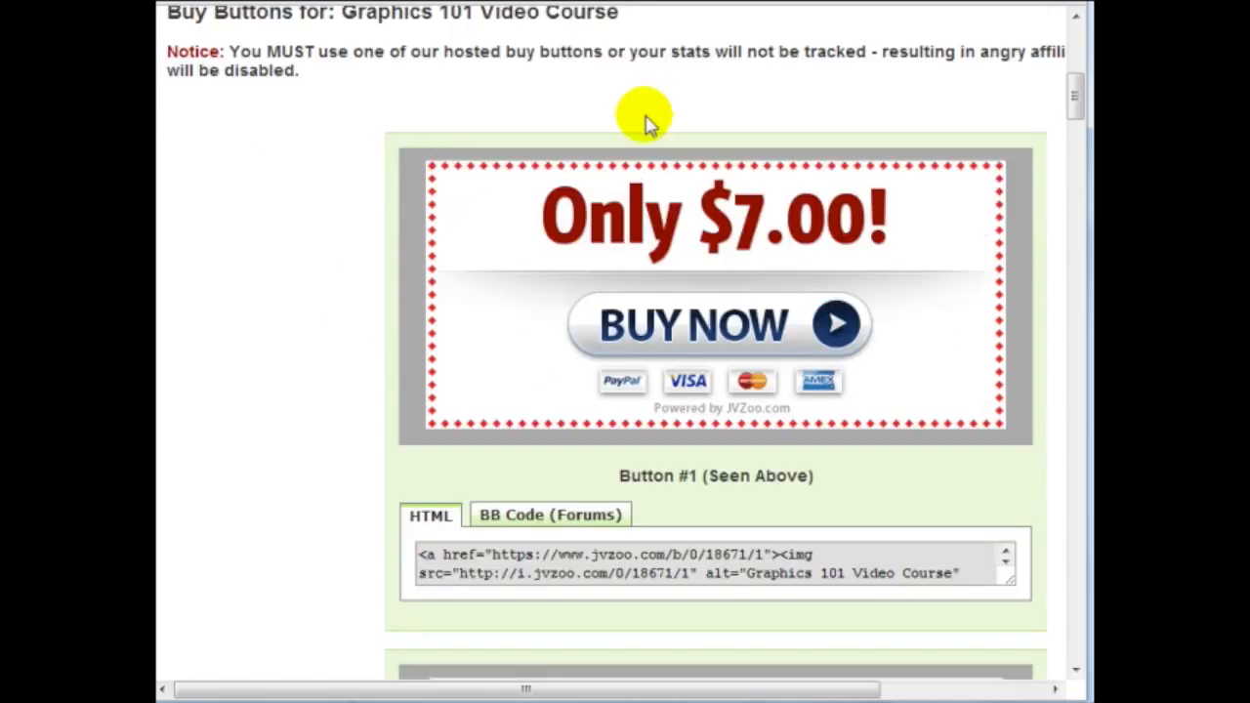
{"action": "mouse_move", "coordinate": [322, 349]}
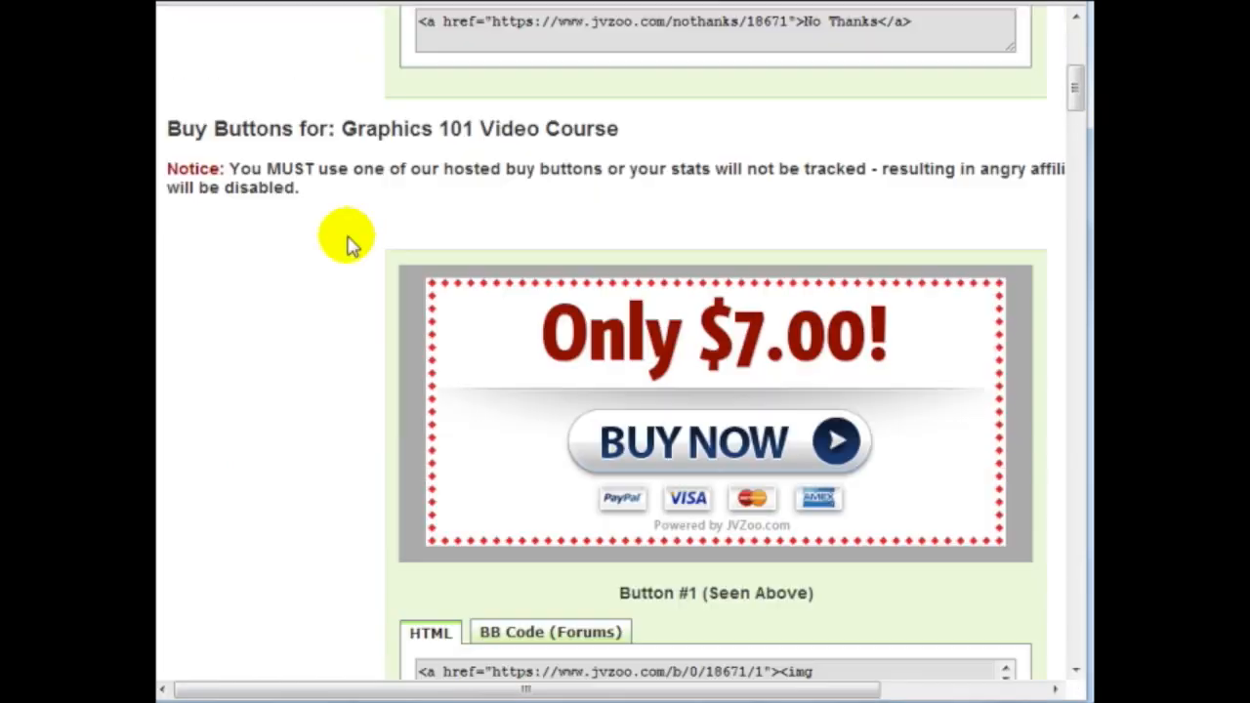
{"action": "mouse_move", "coordinate": [350, 317]}
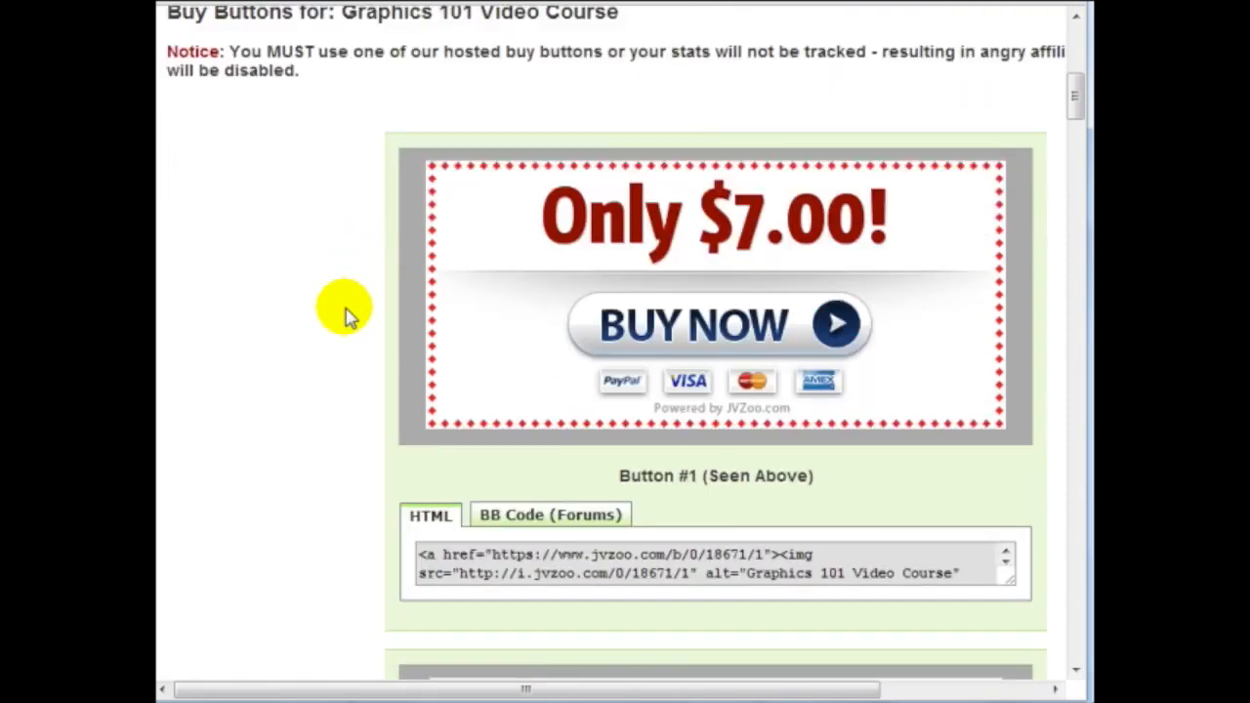
{"action": "scroll", "scroll_direction": "down", "scroll_amount": 3}
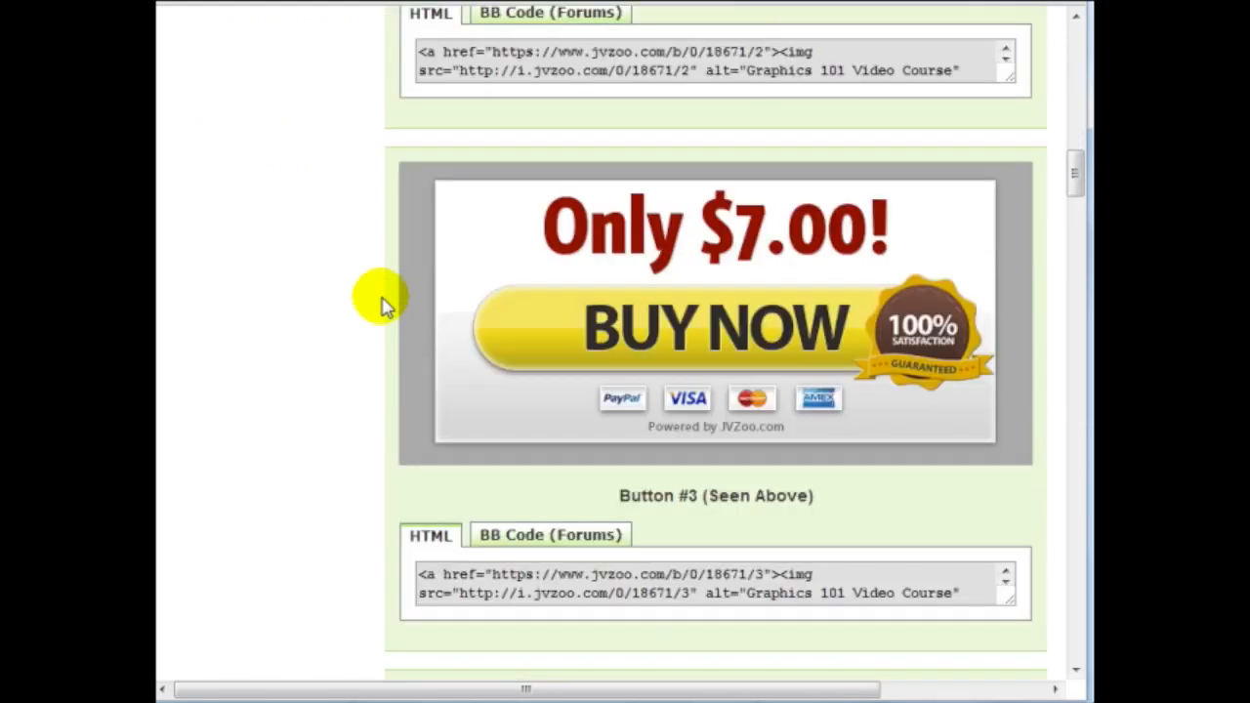
{"action": "scroll", "scroll_direction": "down", "scroll_amount": 3}
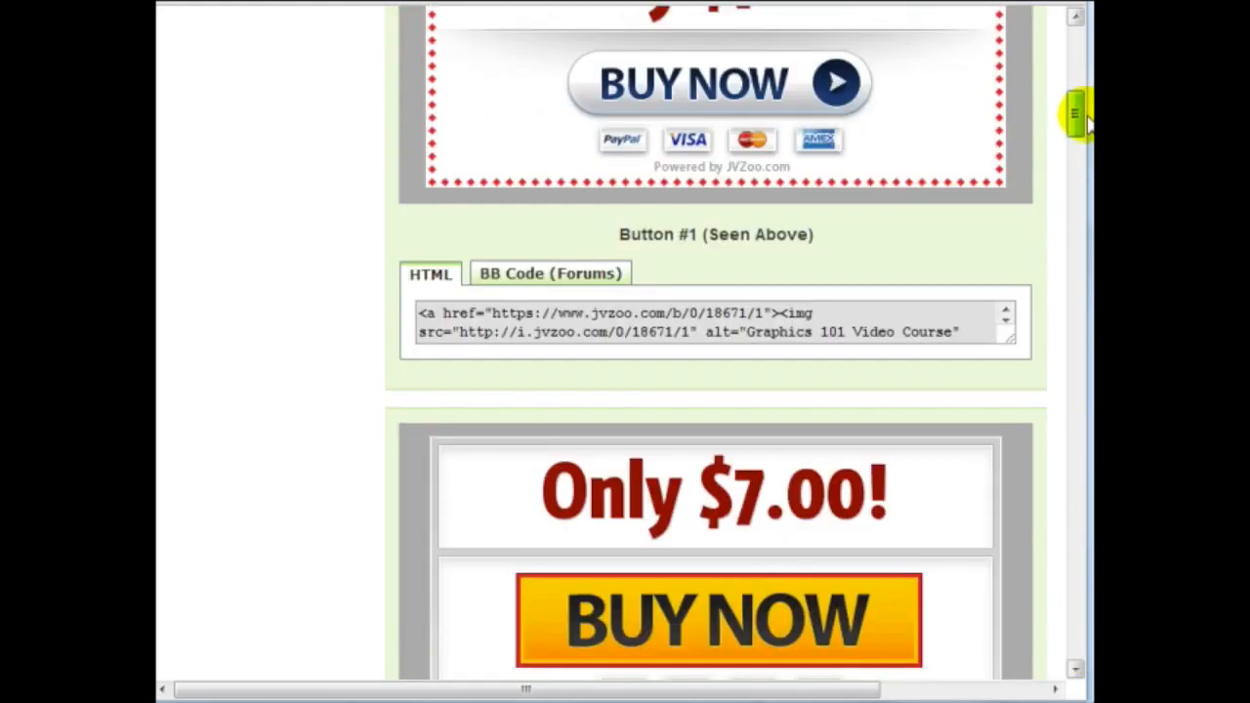
{"action": "scroll", "scroll_direction": "down", "scroll_amount": 3}
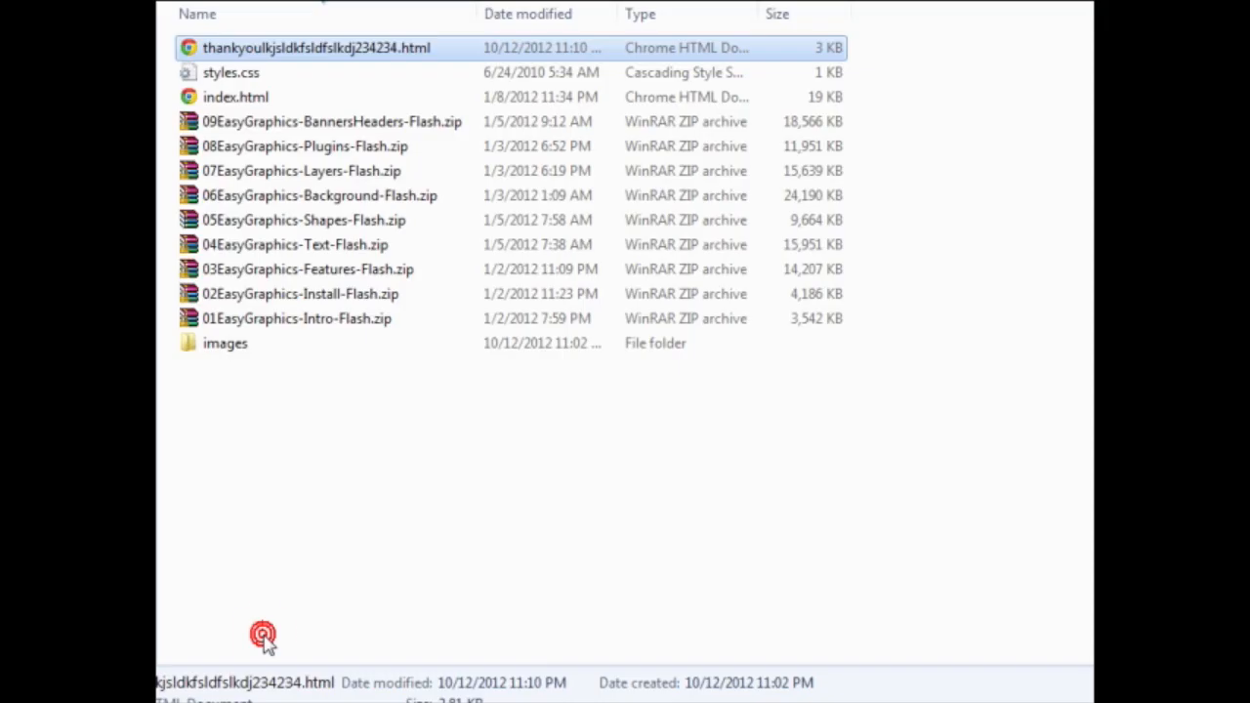
{"action": "mouse_move", "coordinate": [371, 93]}
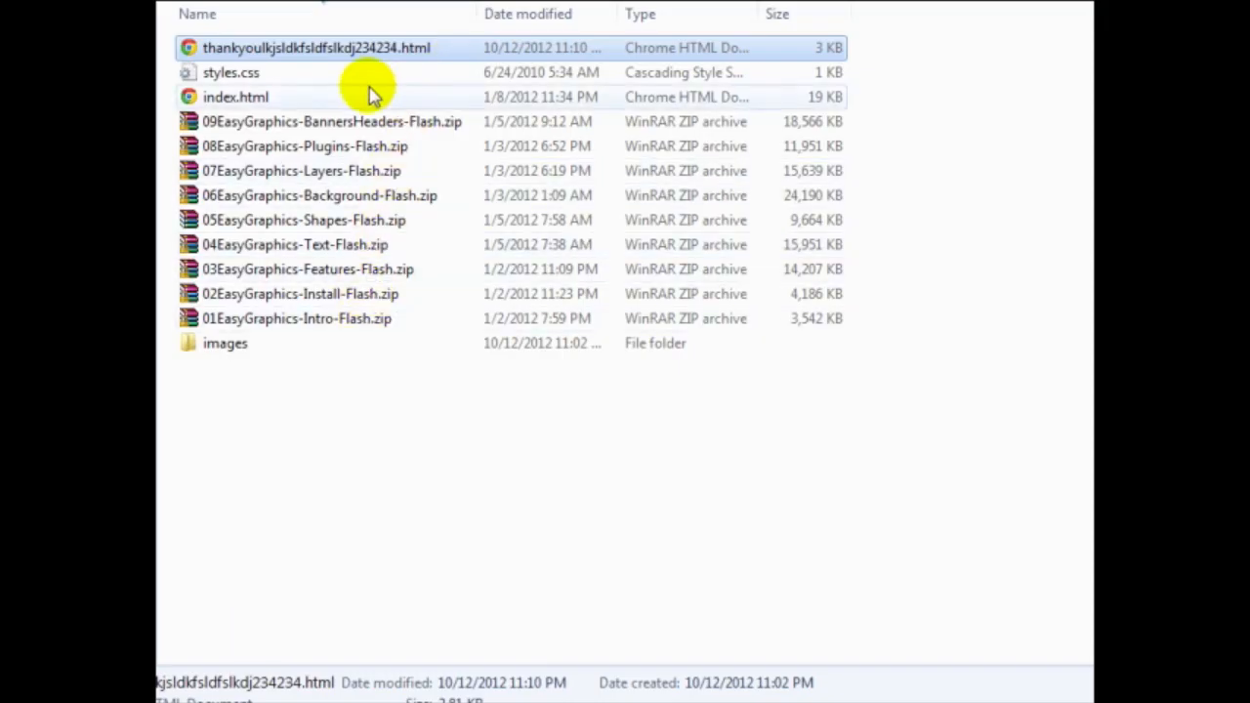
Open the sales page index.html from Windows Explorer in KompoZer.
{"action": "left_click", "coordinate": [235, 97]}
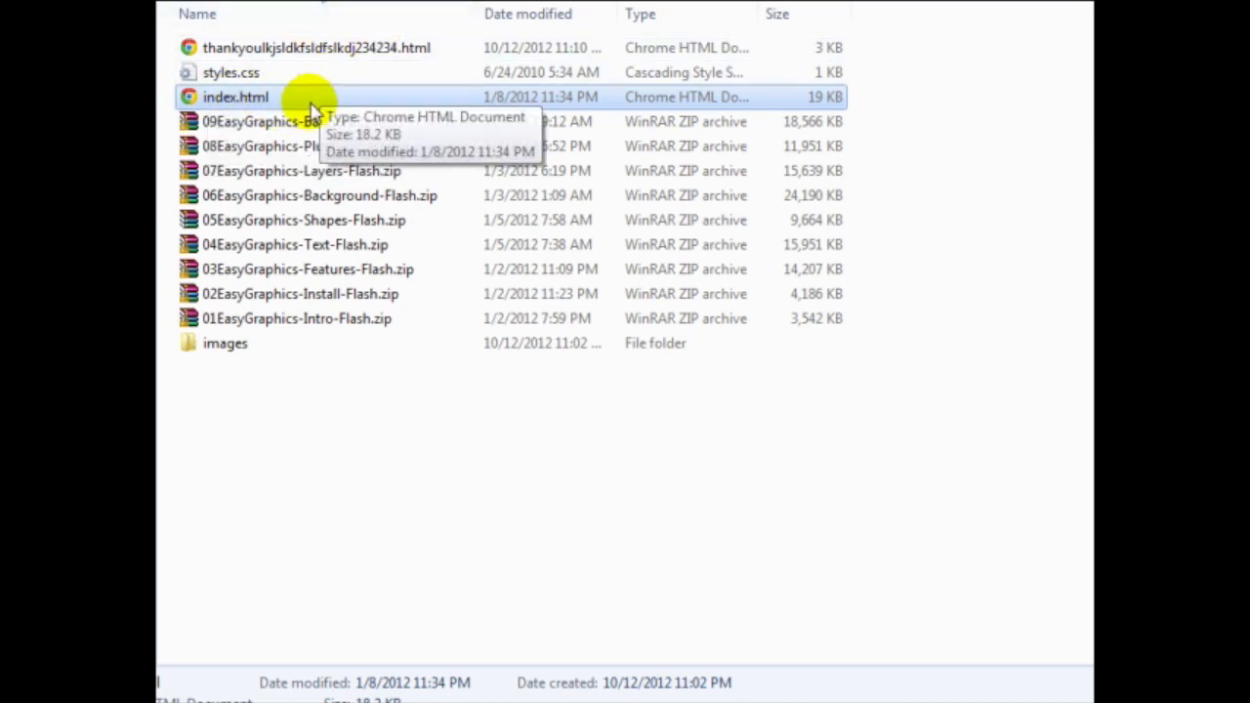
{"action": "right_click", "coordinate": [236, 96]}
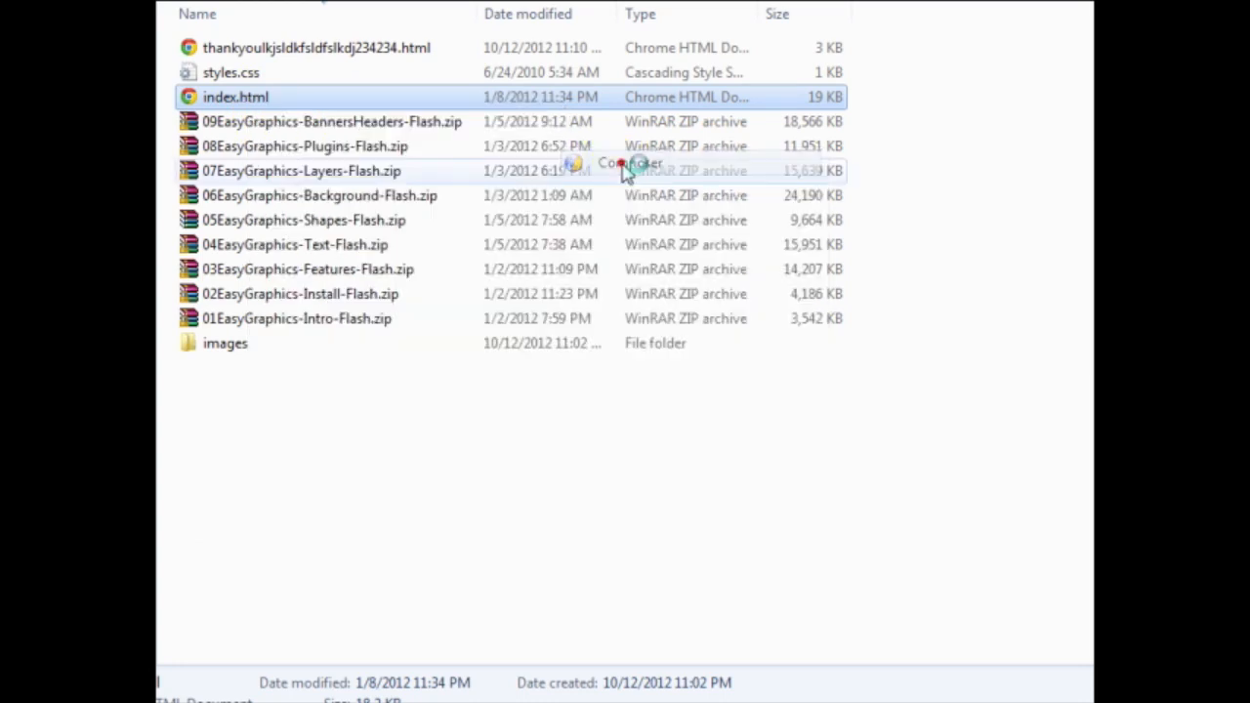
{"action": "double_click", "coordinate": [235, 97]}
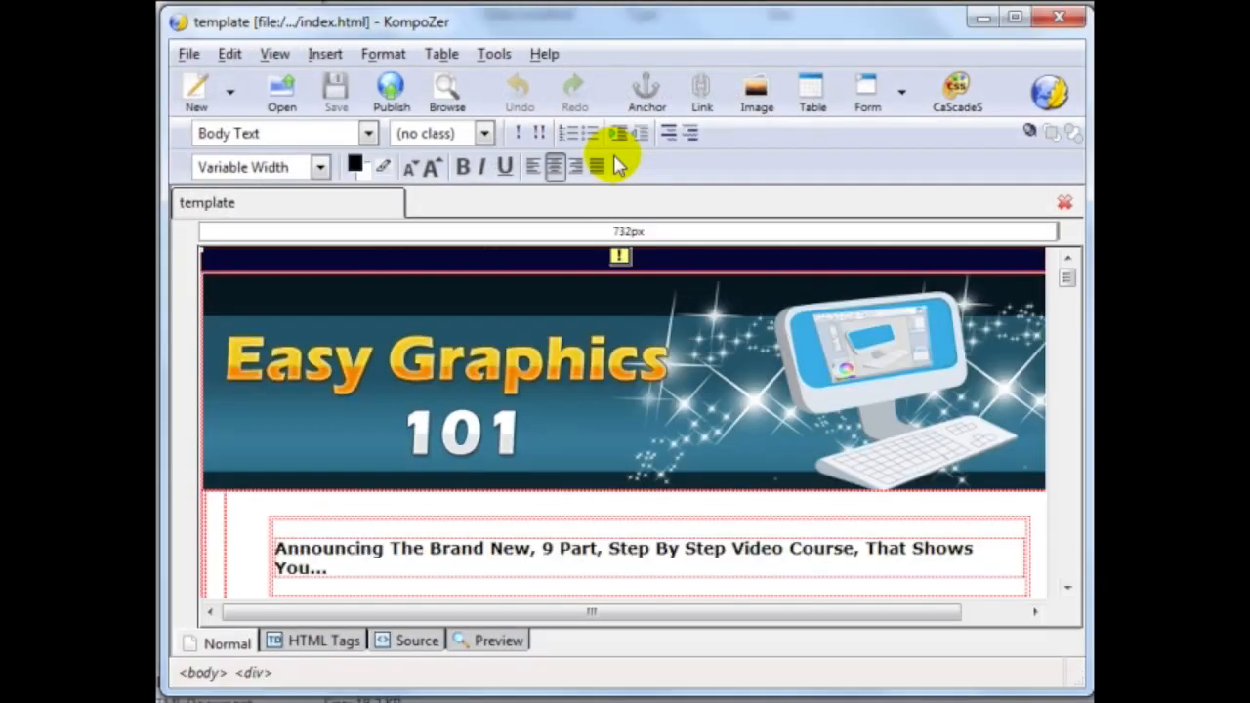
Delete the old payment image above Regards and type placeholder '123123' there.
{"action": "scroll", "scroll_direction": "down", "scroll_amount": 3}
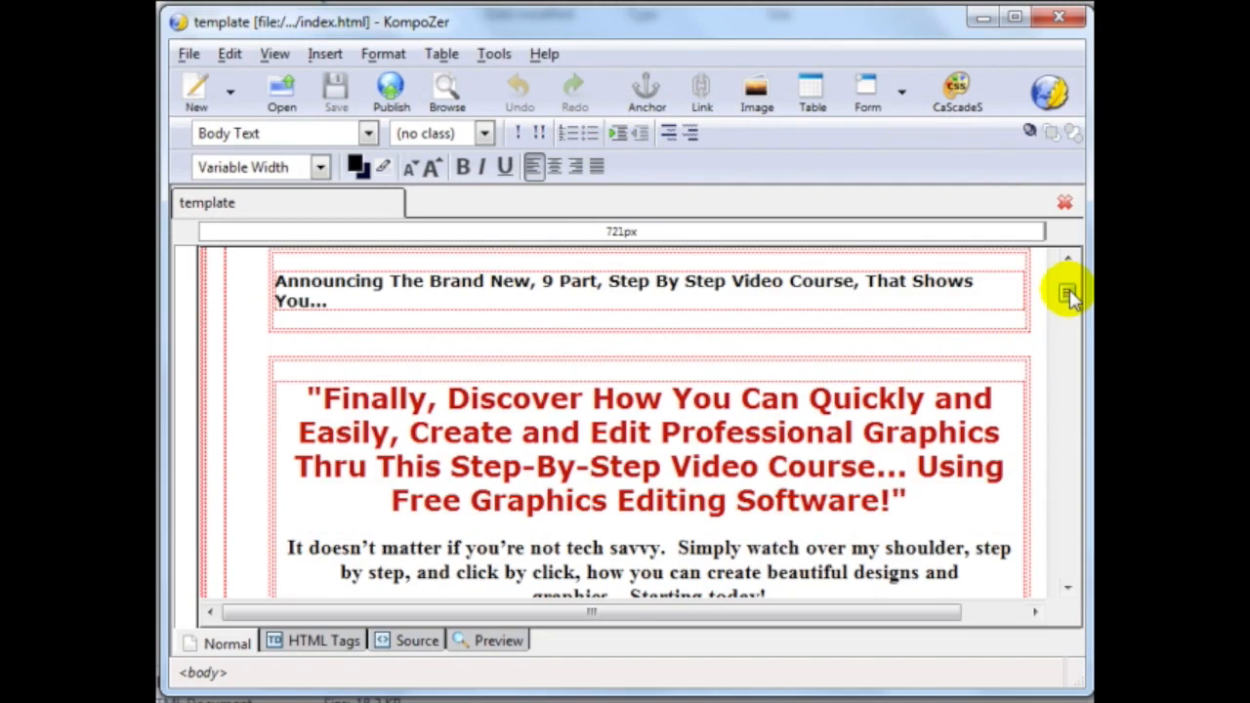
{"action": "scroll", "scroll_direction": "down", "scroll_amount": 3}
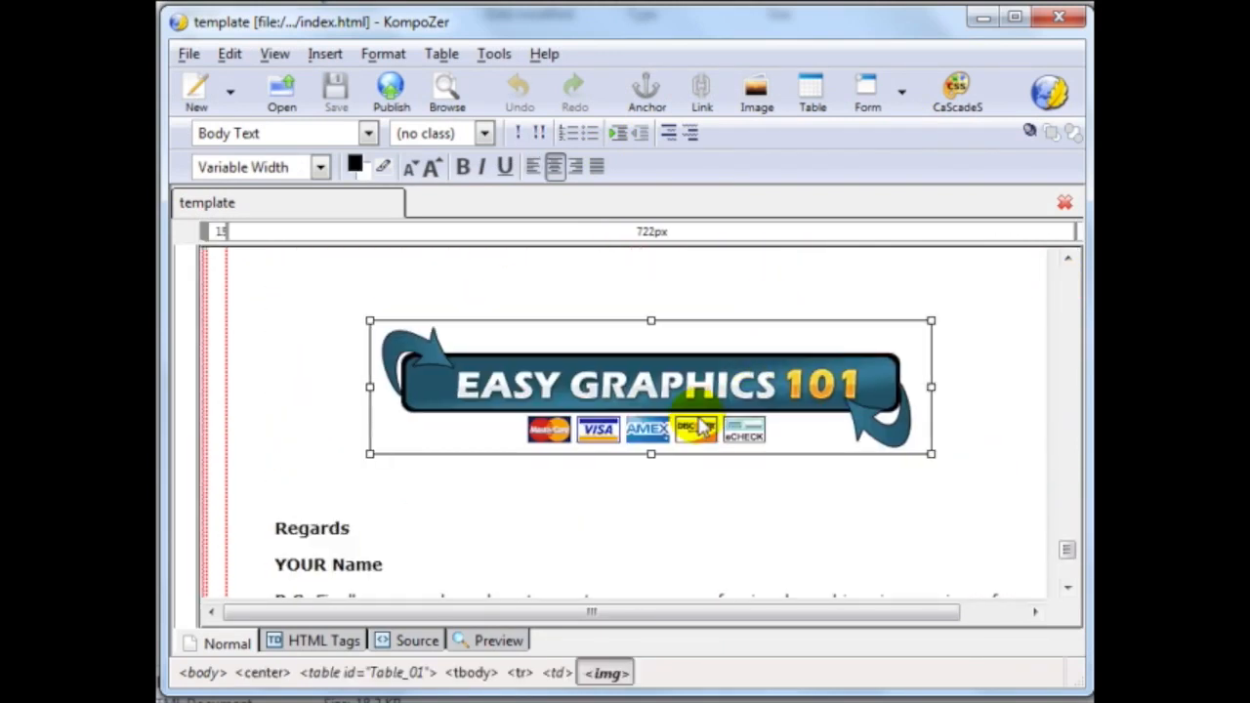
{"action": "key", "text": "Delete"}
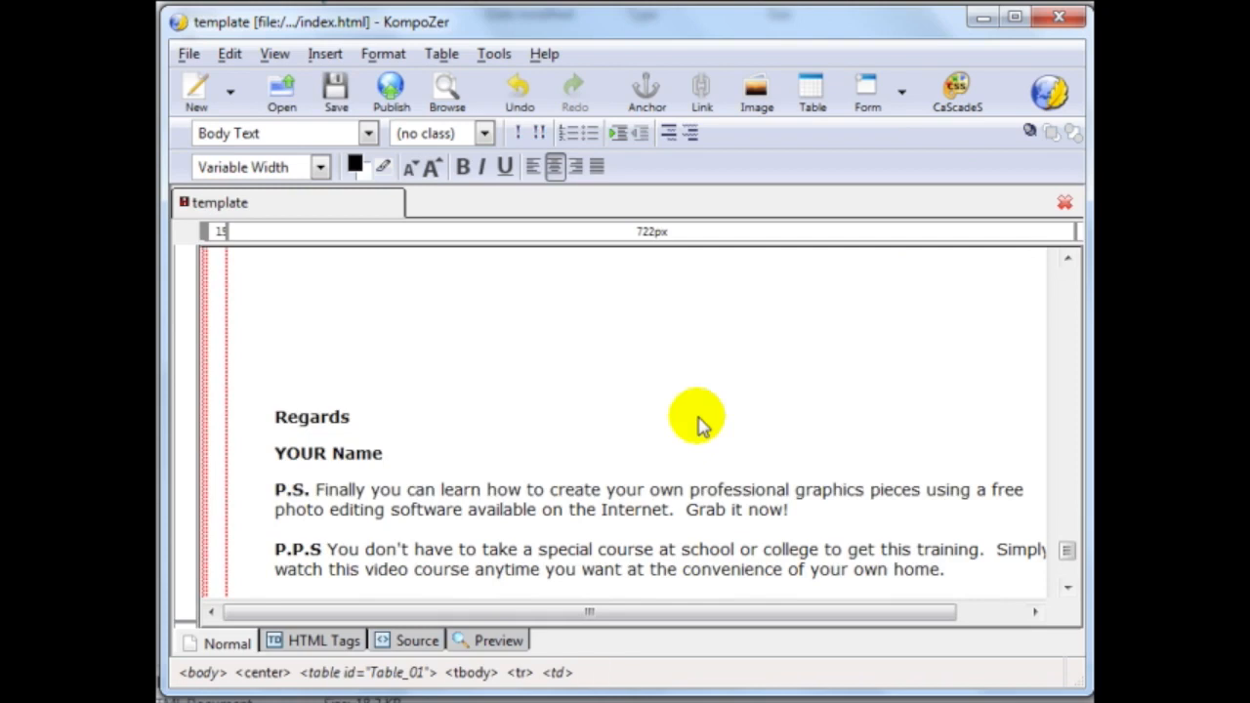
{"action": "mouse_move", "coordinate": [864, 180]}
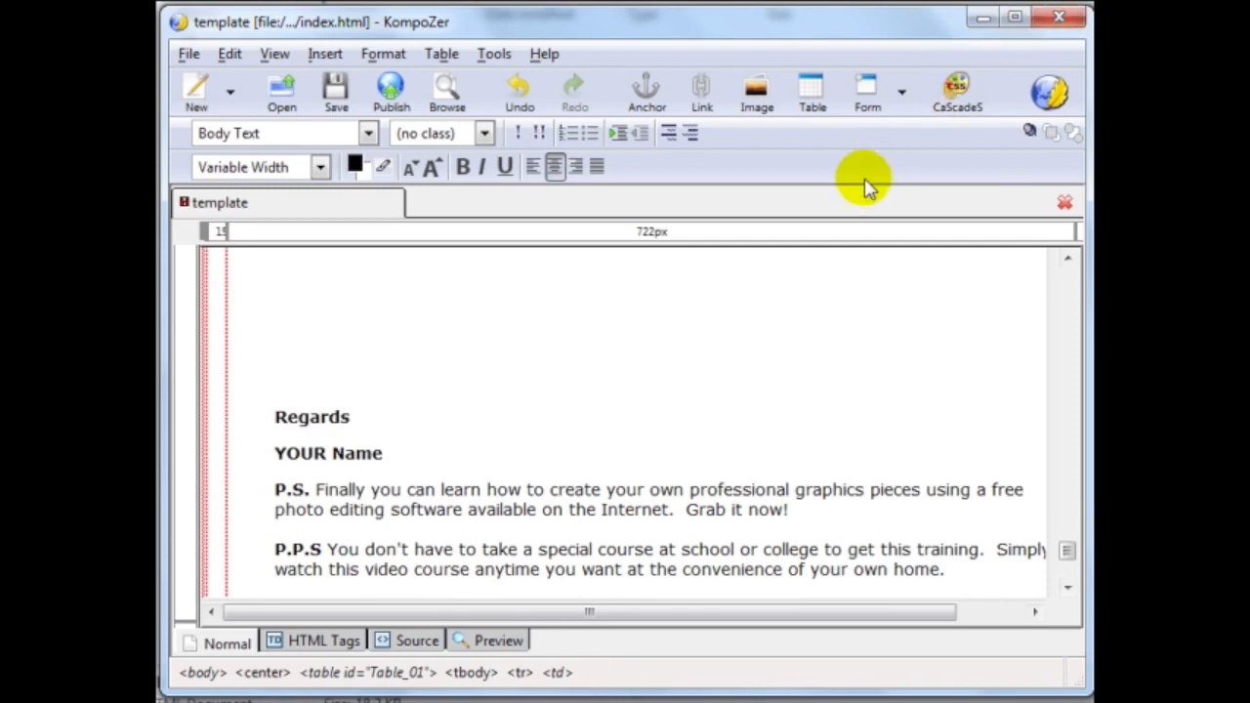
{"action": "mouse_move", "coordinate": [809, 325]}
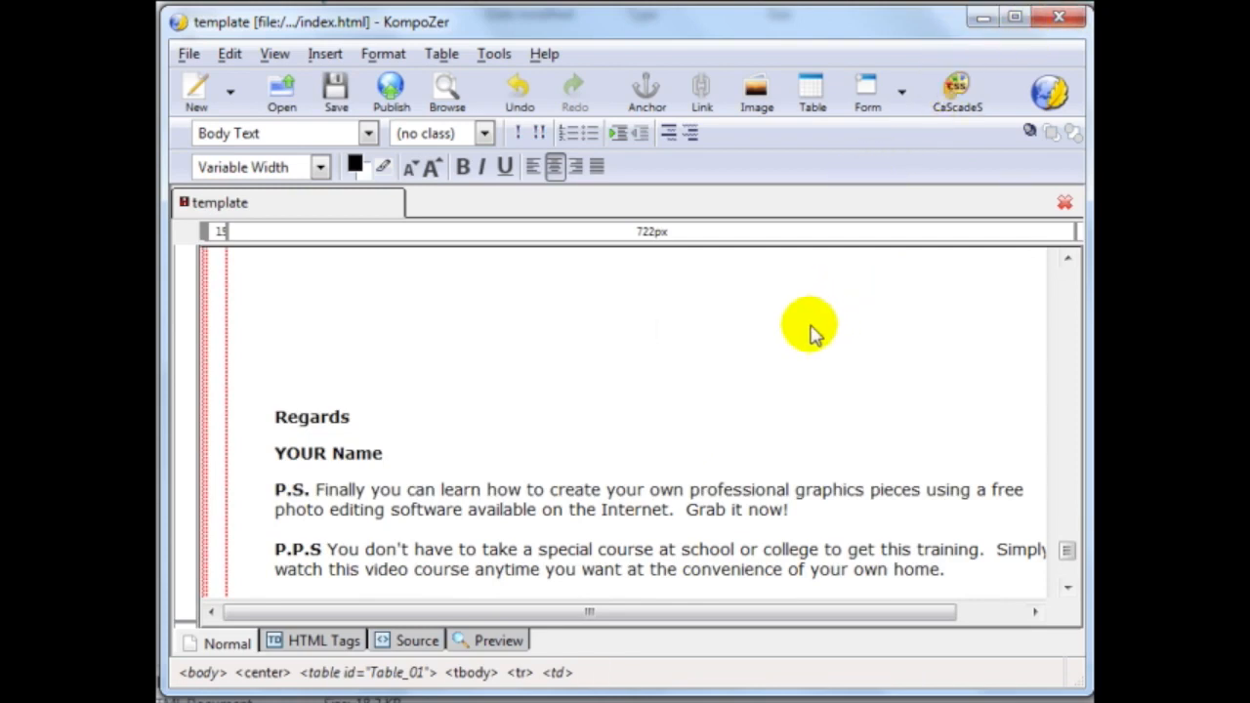
{"action": "type", "text": "123123"}
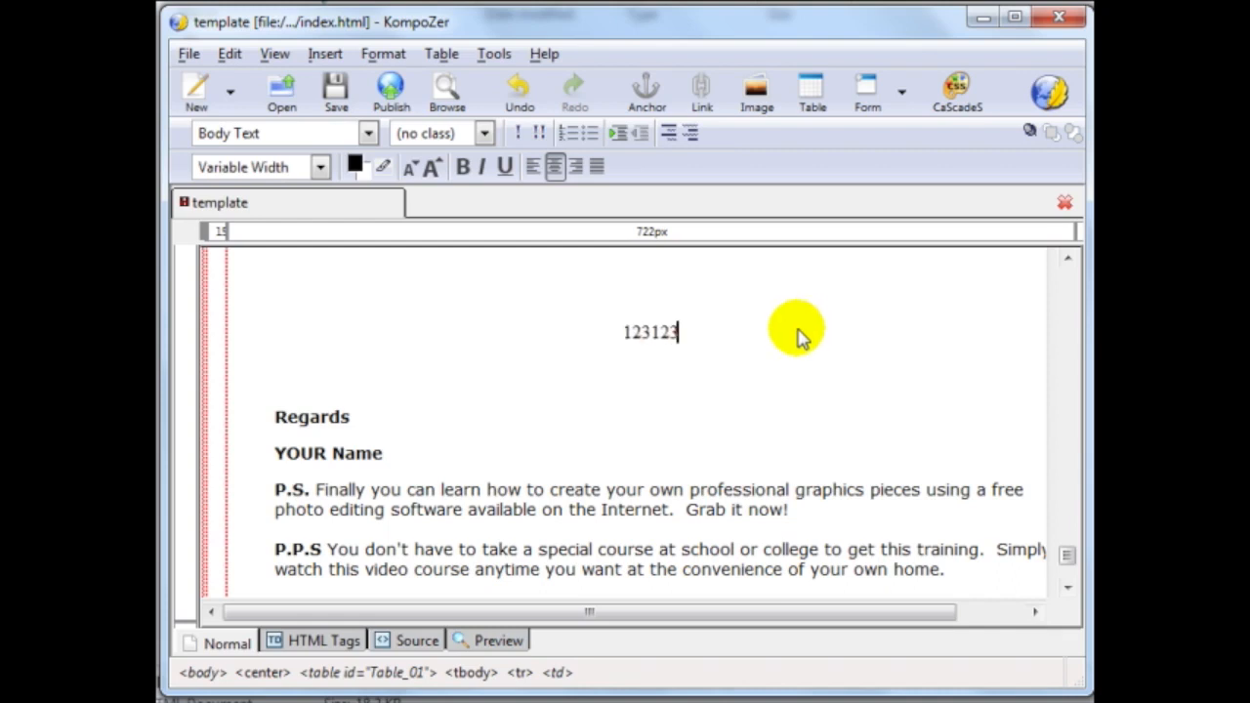
{"action": "mouse_move", "coordinate": [606, 369]}
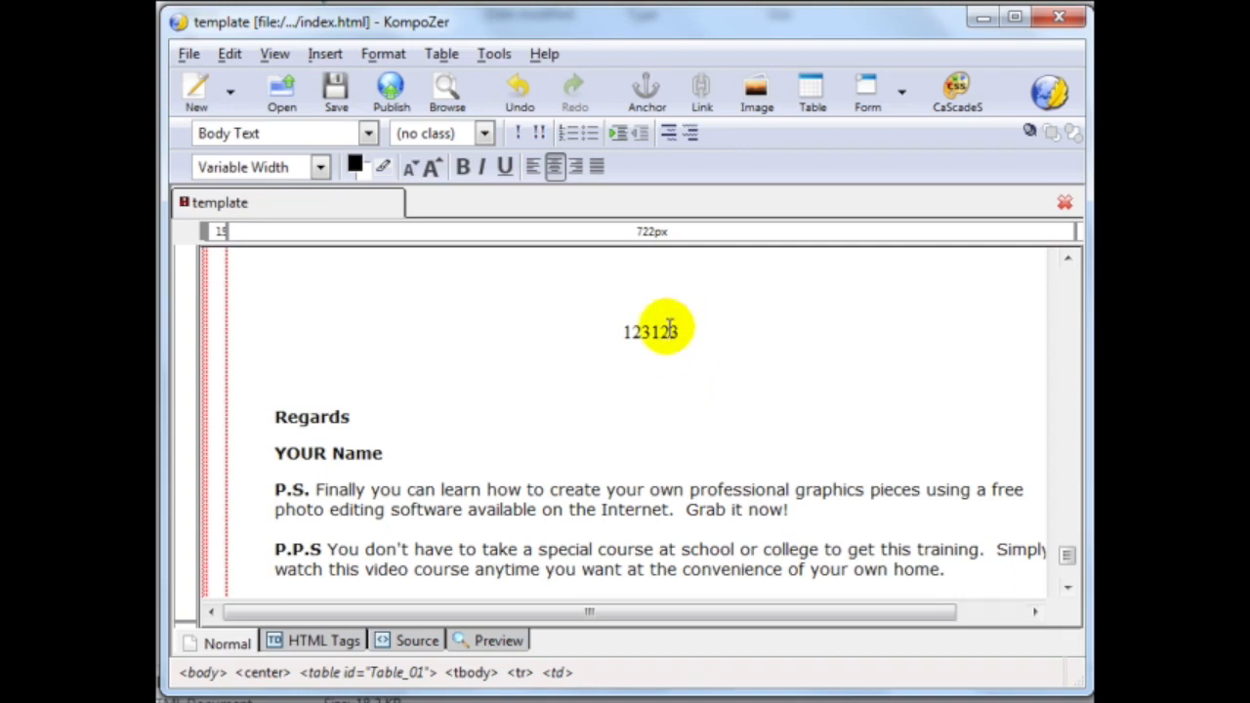
{"action": "mouse_move", "coordinate": [684, 330]}
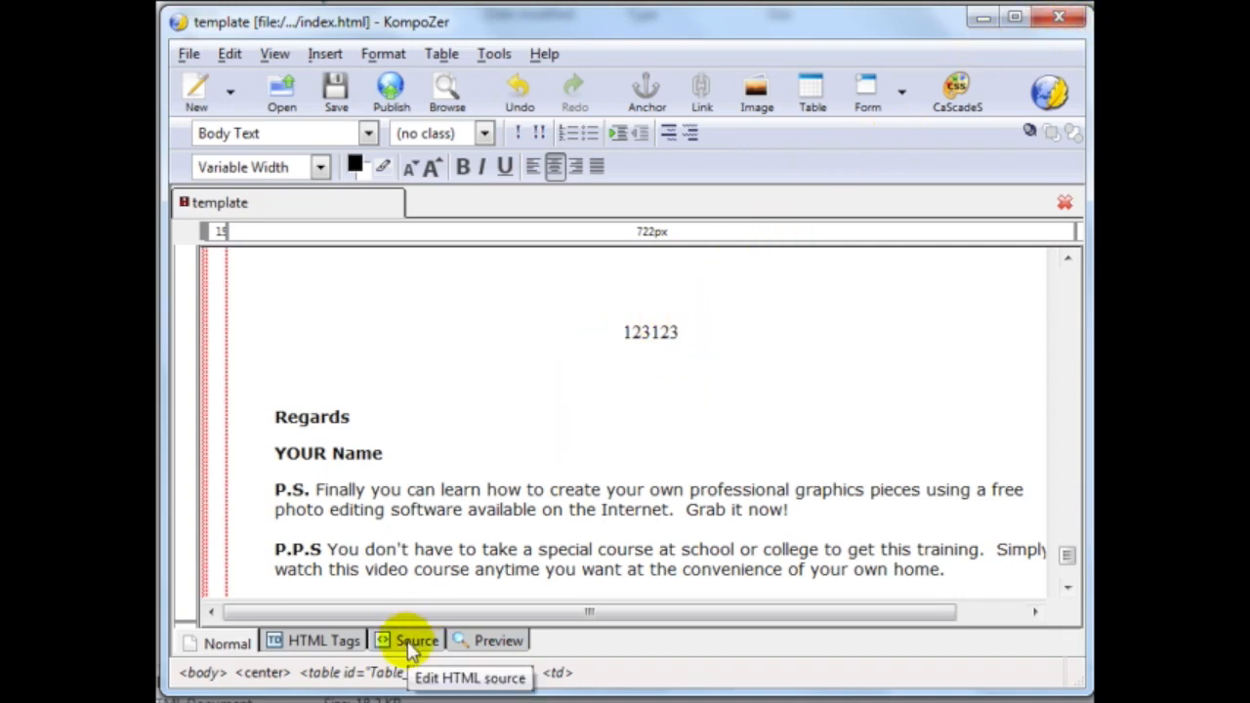
Switch to the Source view, scroll through the HTML, and open the Edit menu.
{"action": "left_click", "coordinate": [415, 641]}
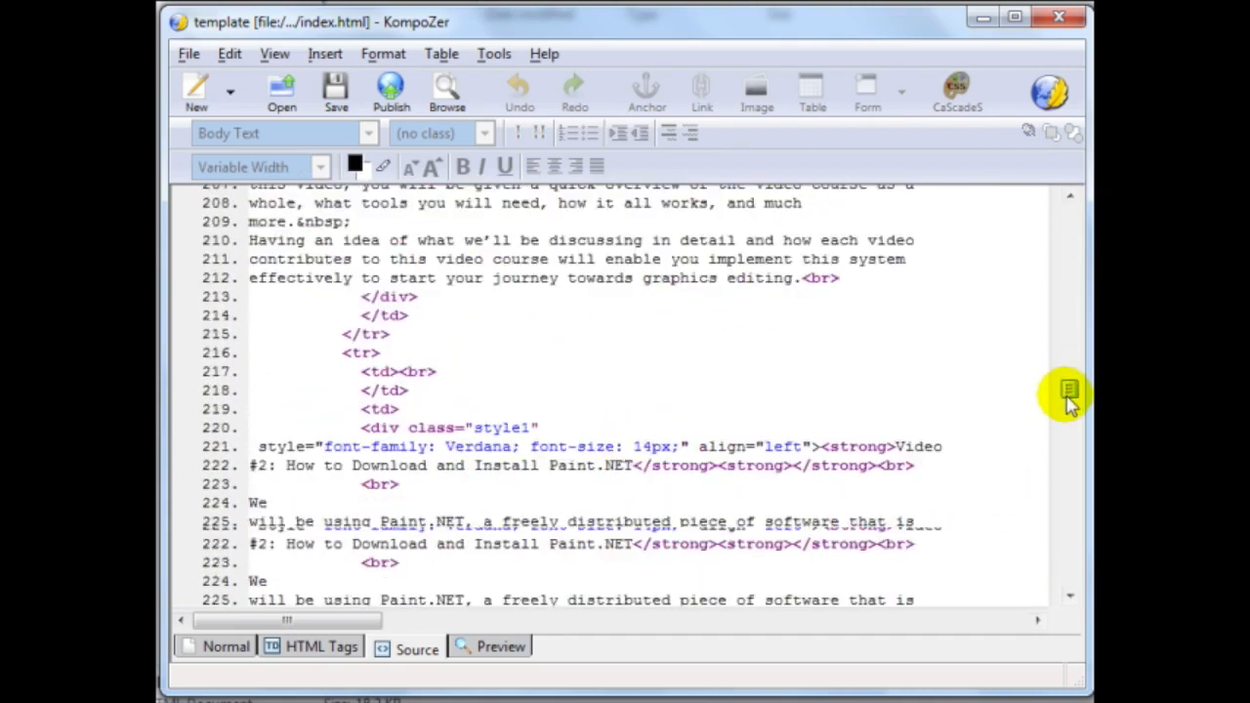
{"action": "scroll", "scroll_direction": "down", "scroll_amount": 3}
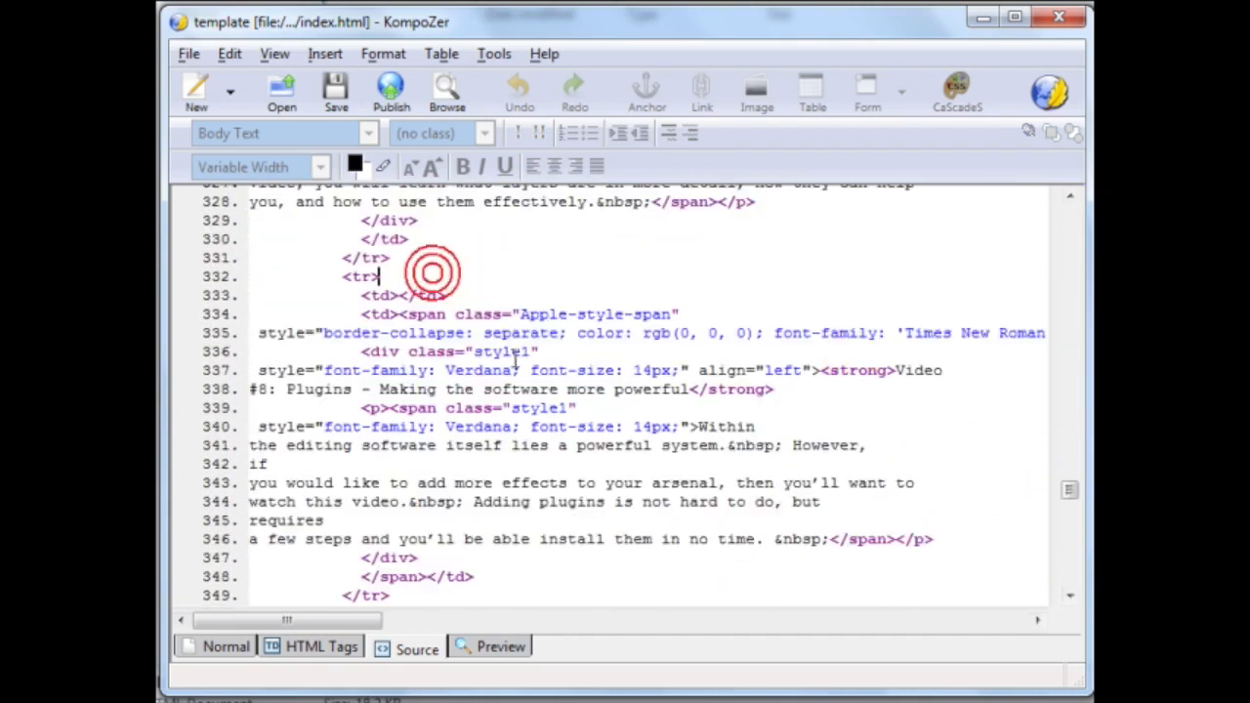
{"action": "scroll", "scroll_direction": "down", "scroll_amount": 3}
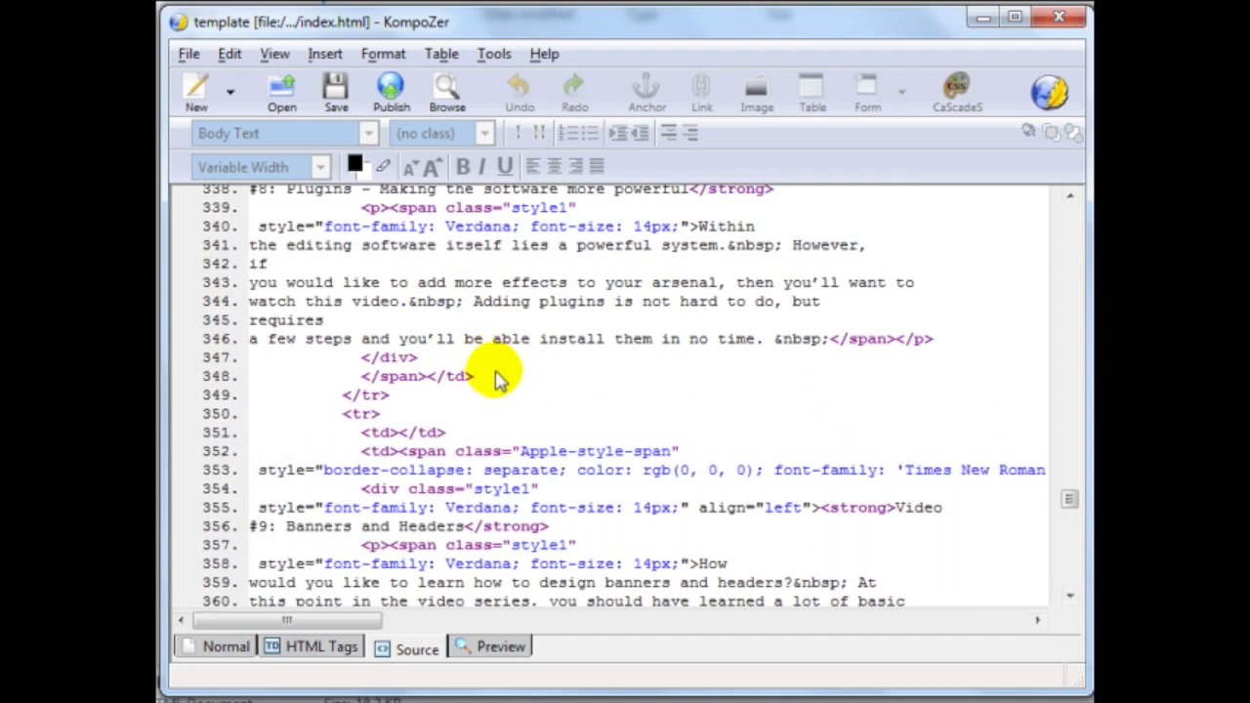
{"action": "left_click", "coordinate": [230, 54]}
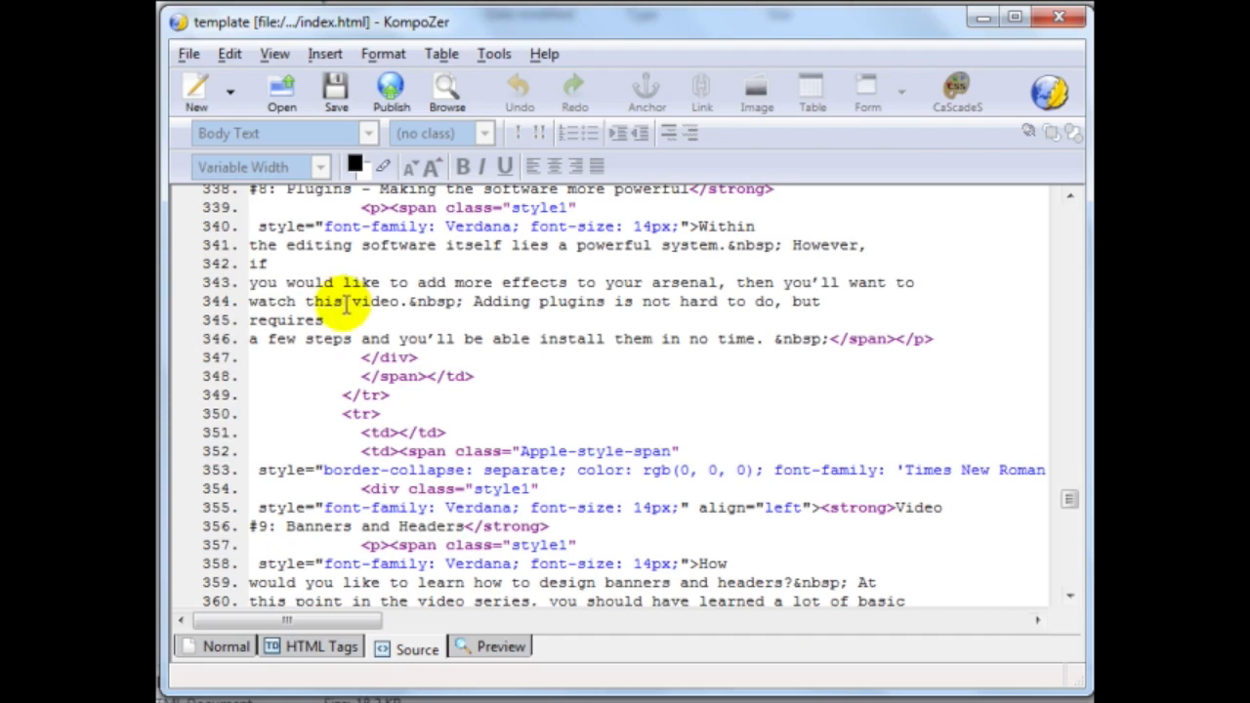
{"action": "left_click", "coordinate": [230, 54]}
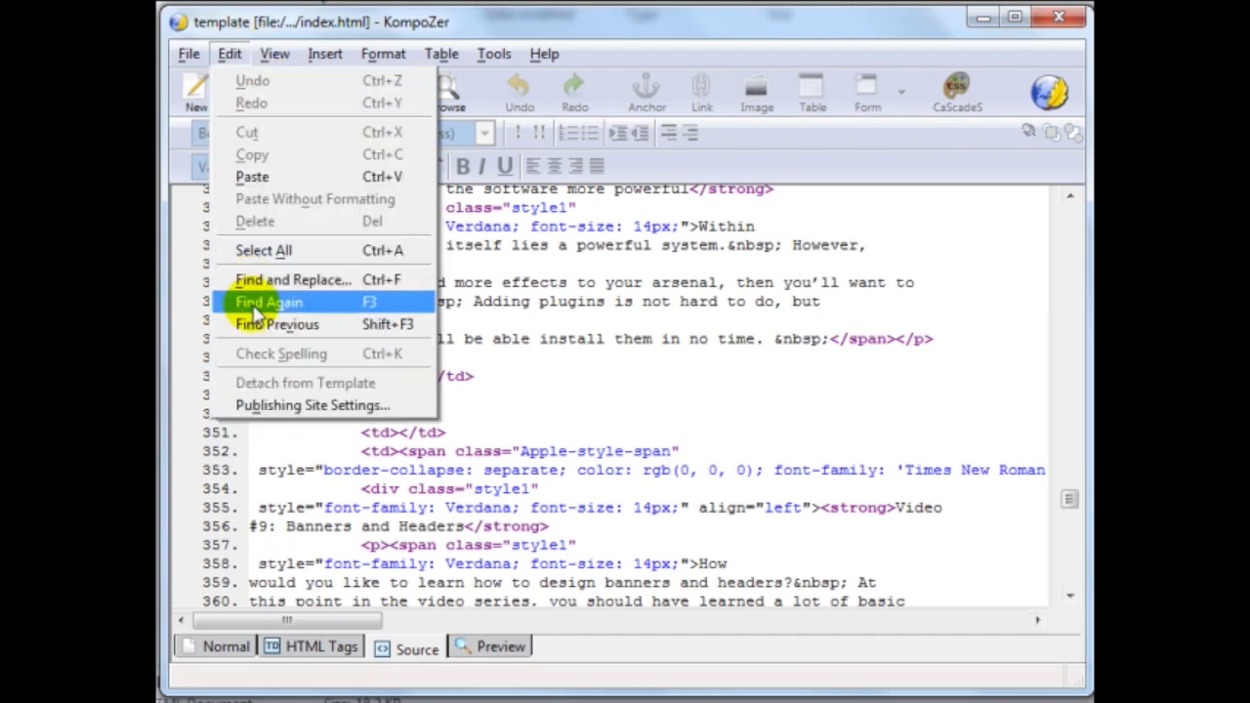
Find '123123' in the source and replace it with the JVZoo $7.00 button code.
{"action": "left_click", "coordinate": [293, 280]}
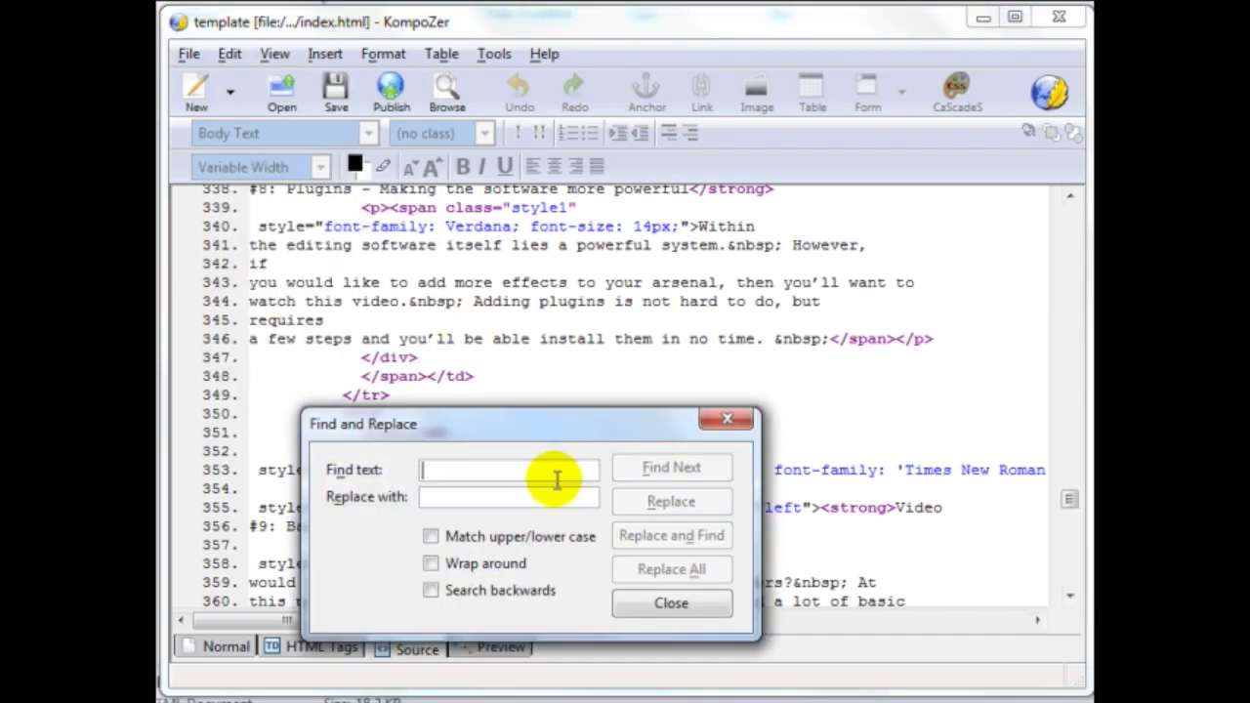
{"action": "type", "text": "123123"}
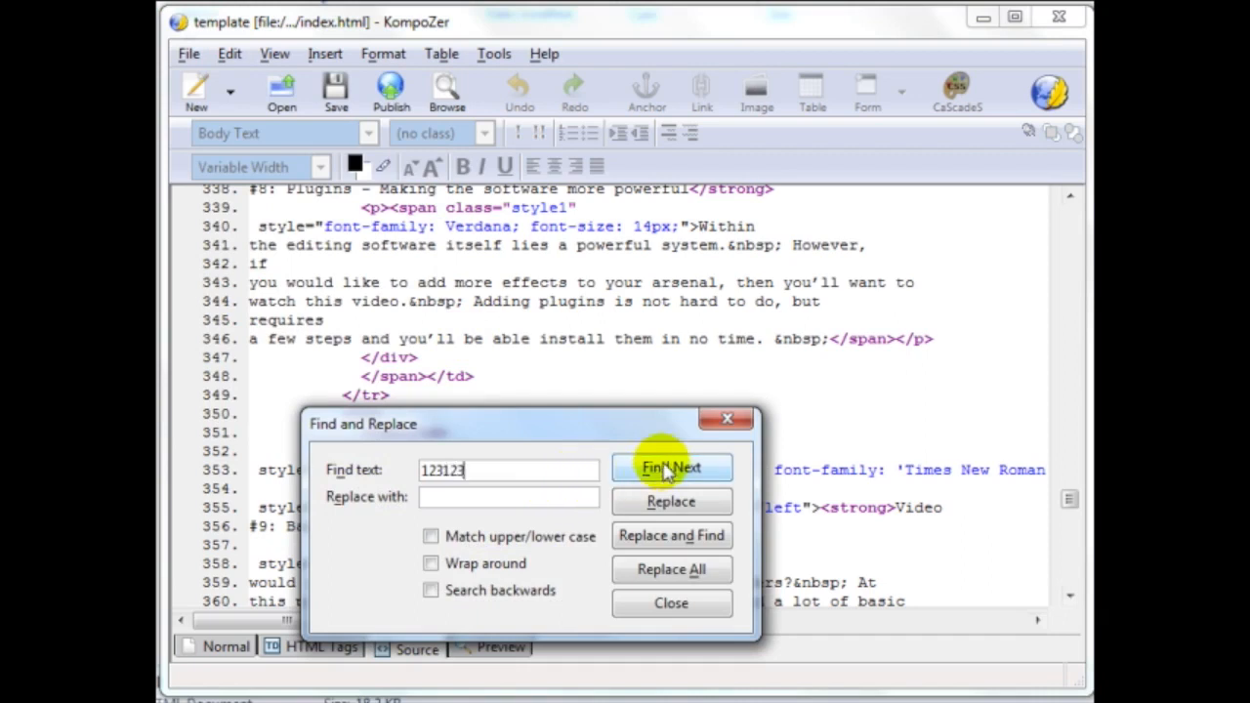
{"action": "left_click", "coordinate": [671, 468]}
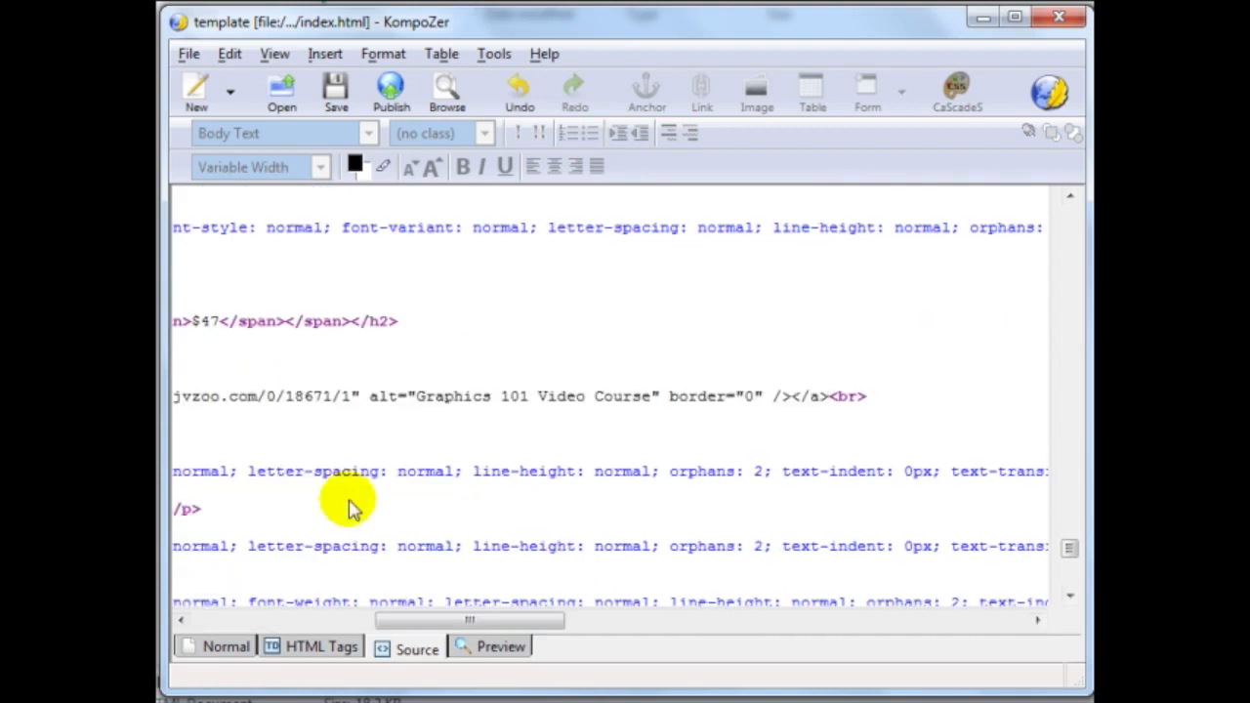
{"action": "left_click", "coordinate": [226, 646]}
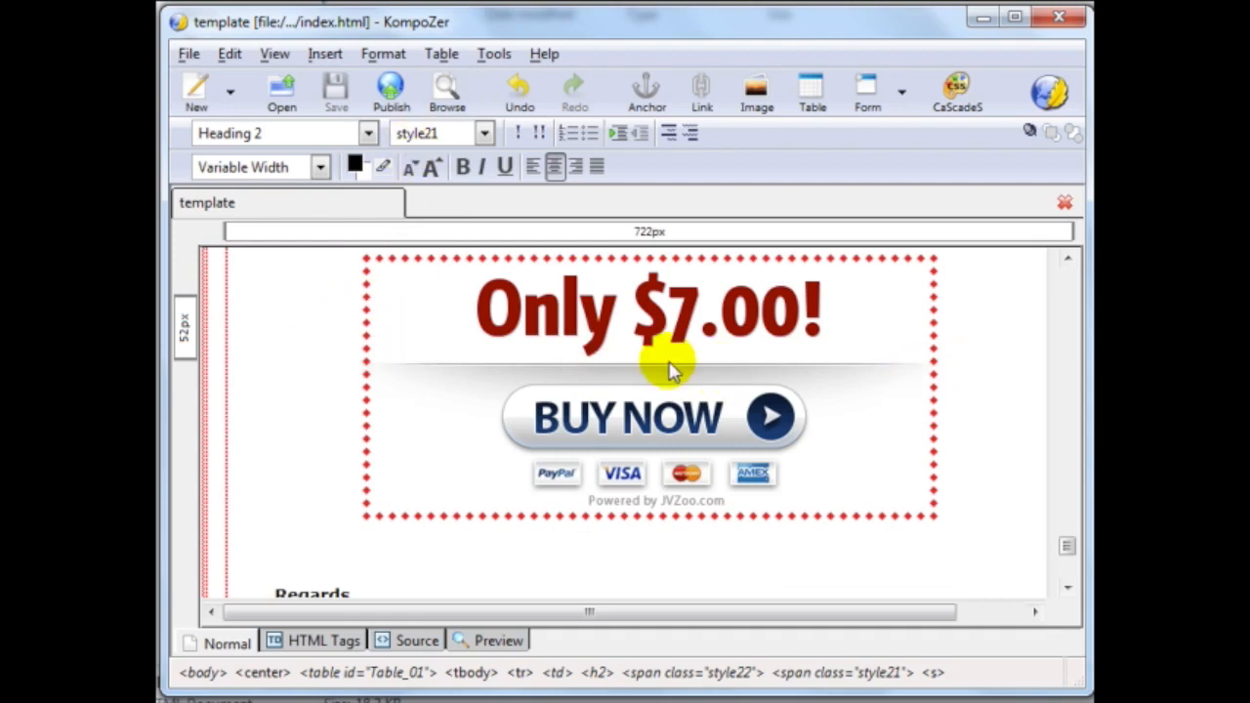
{"action": "mouse_move", "coordinate": [669, 484]}
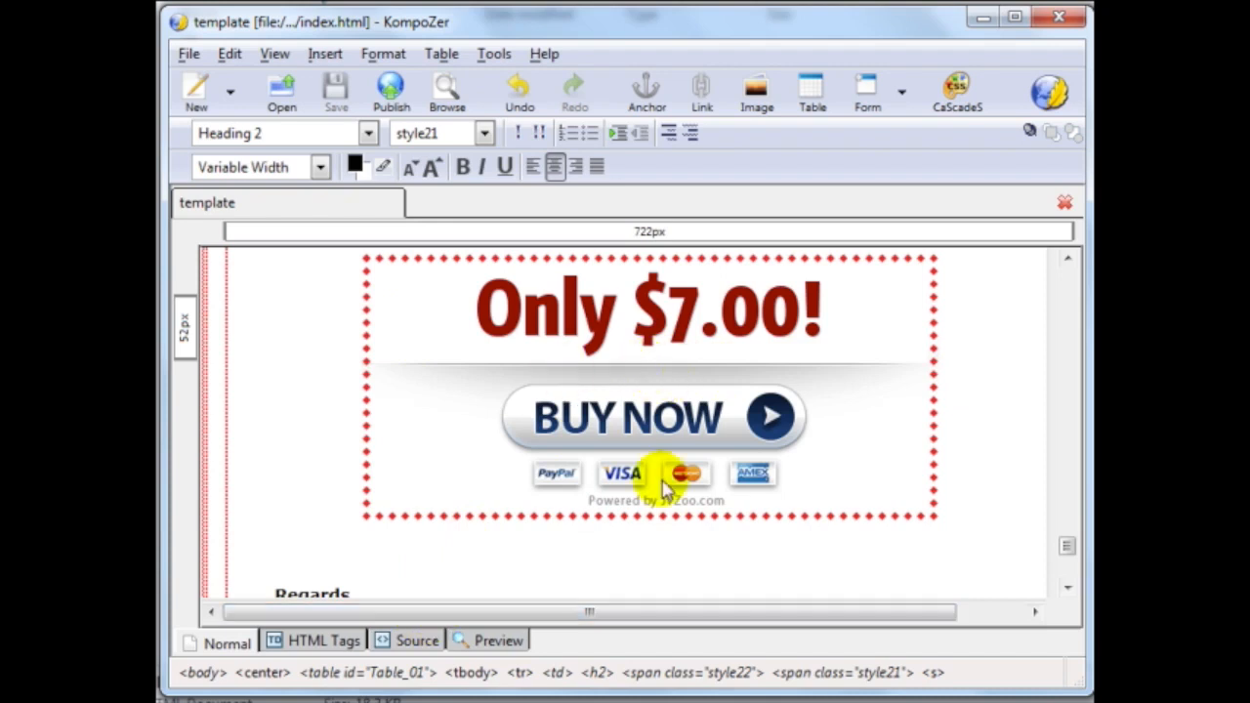
{"action": "mouse_move", "coordinate": [640, 381]}
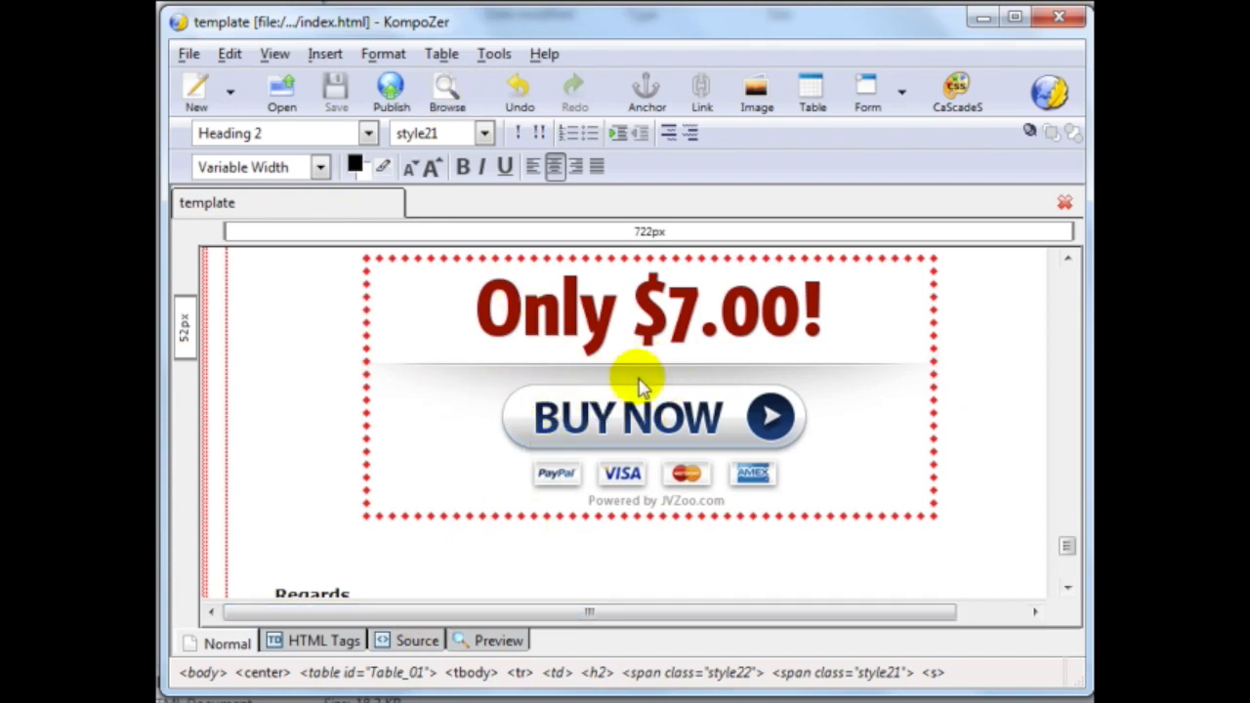
{"action": "mouse_move", "coordinate": [1078, 20]}
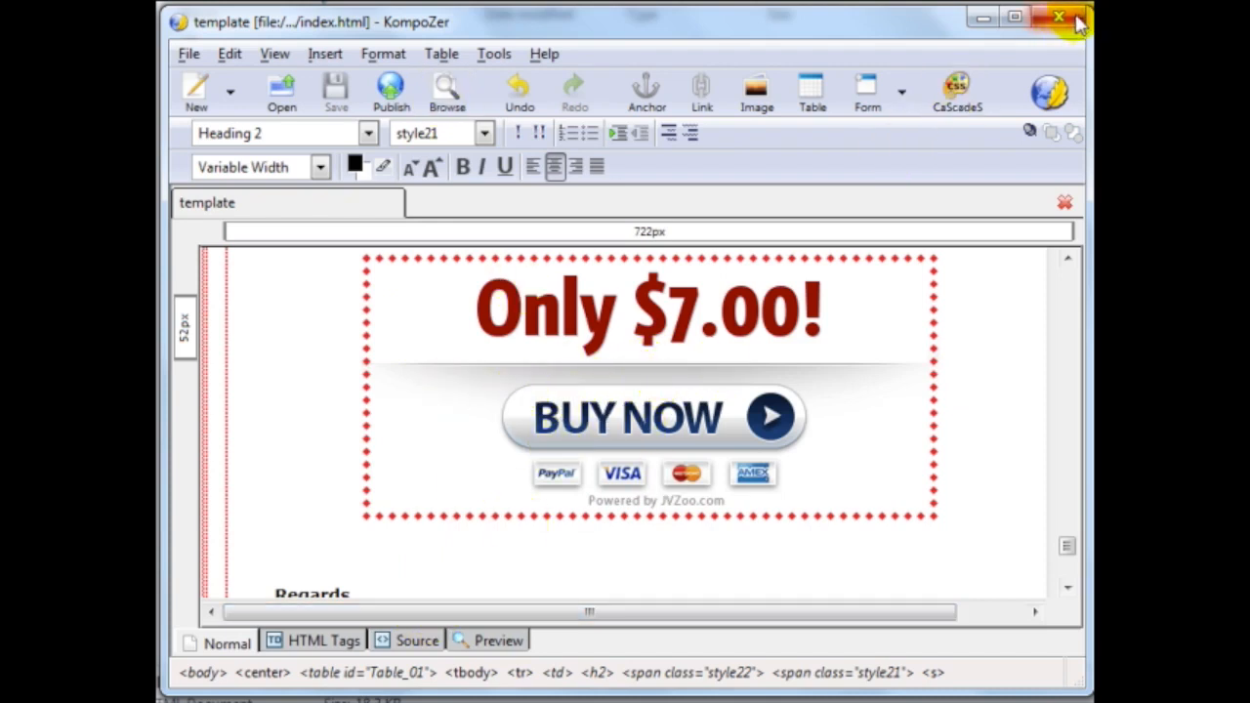